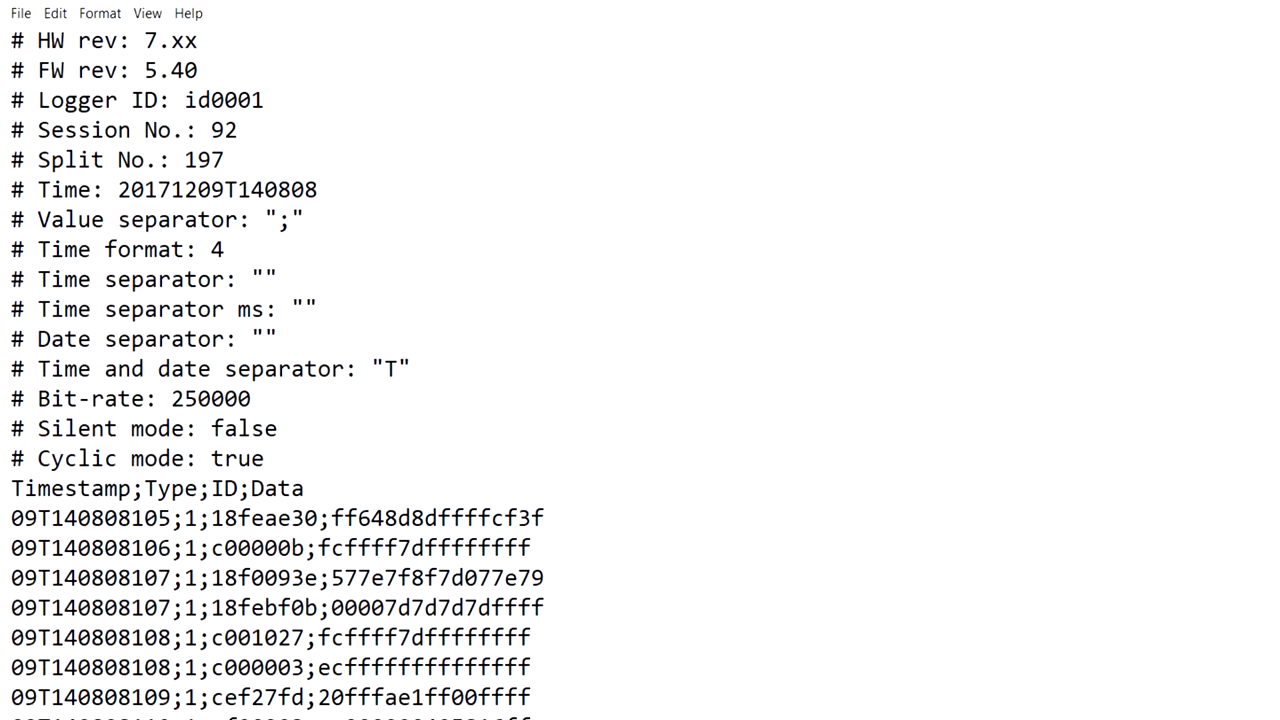
# Load the CLX000 TXT log (9,042 frames) into the trace and start adding a new device connection
pyautogui.scroll(-3)
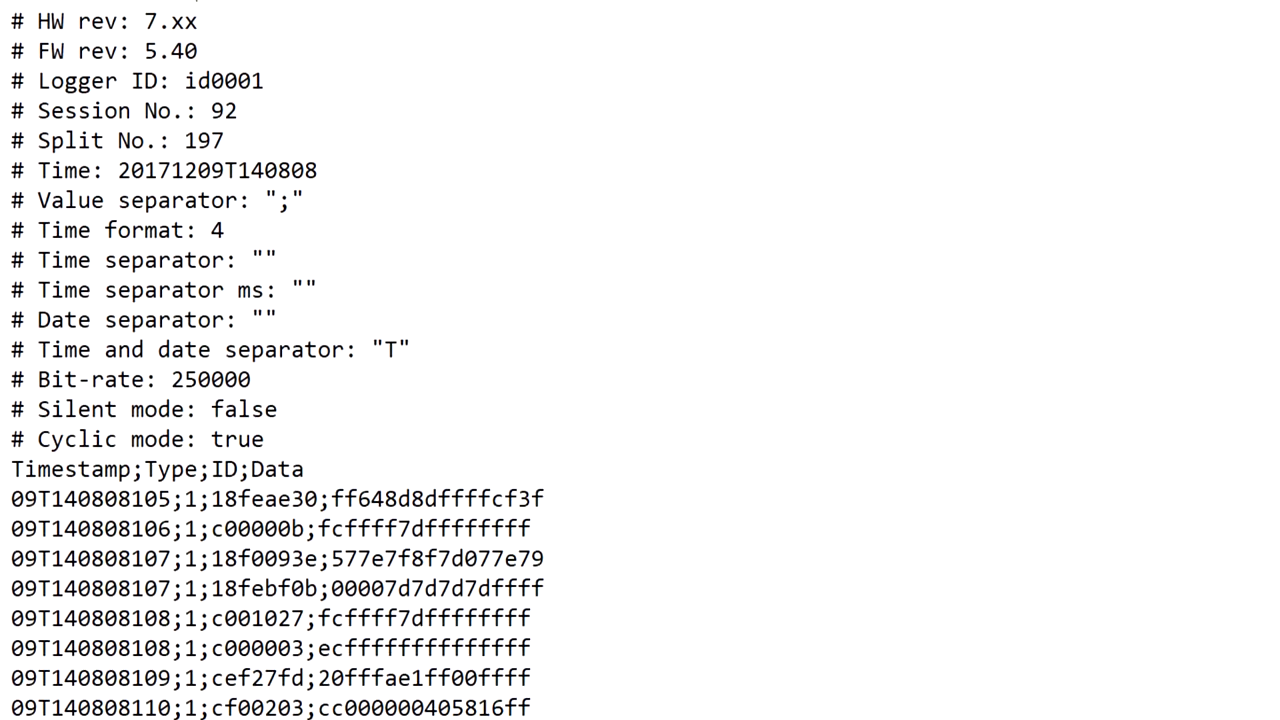
pyautogui.scroll(-3)
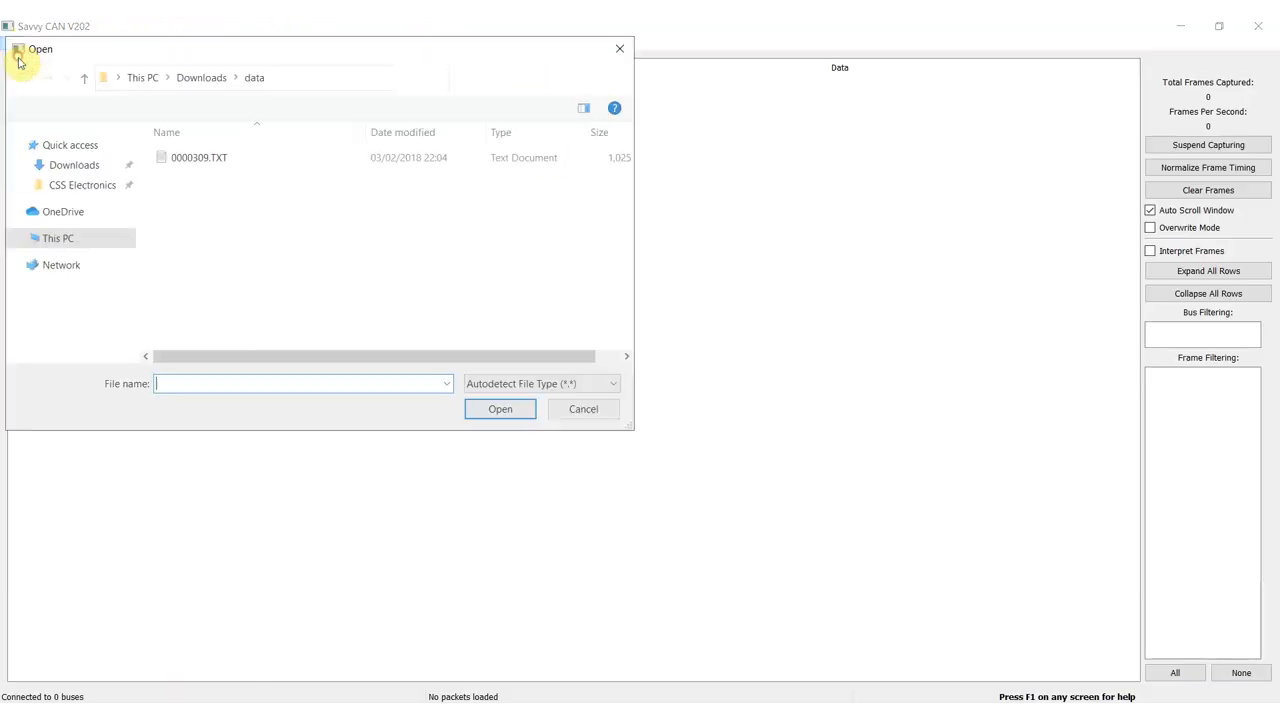
pyautogui.click(500, 408)
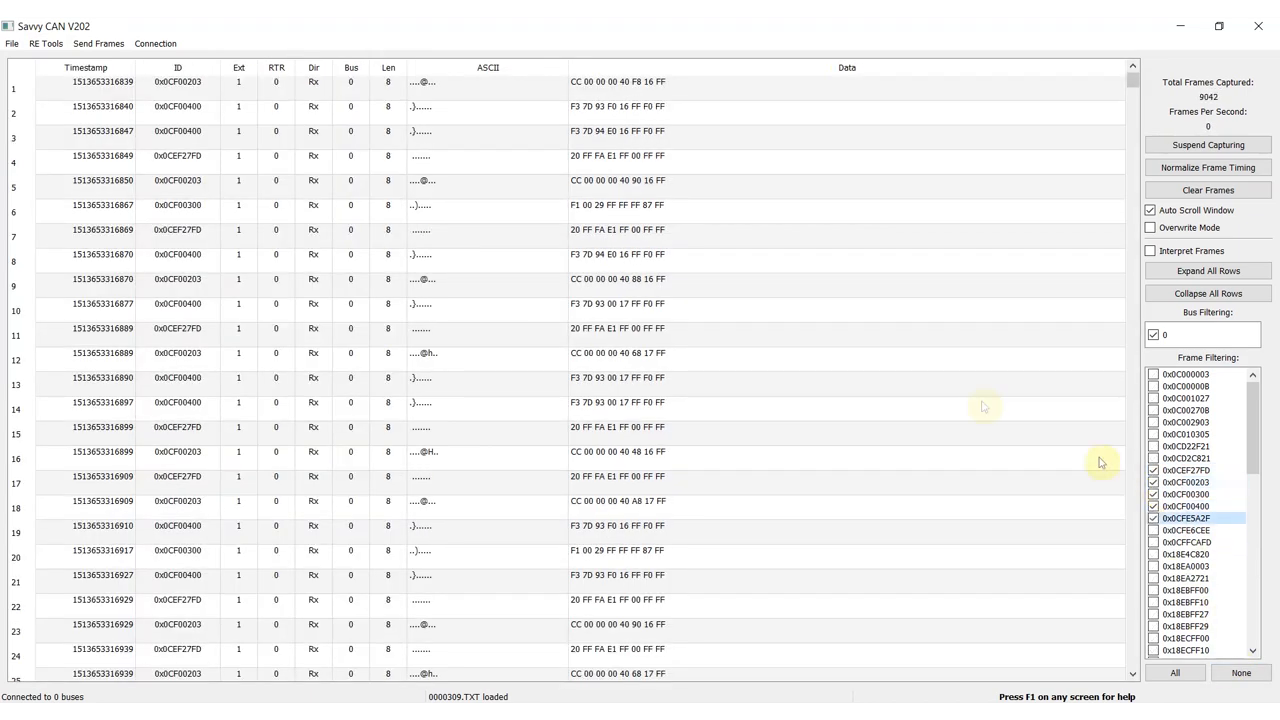
pyautogui.click(156, 44)
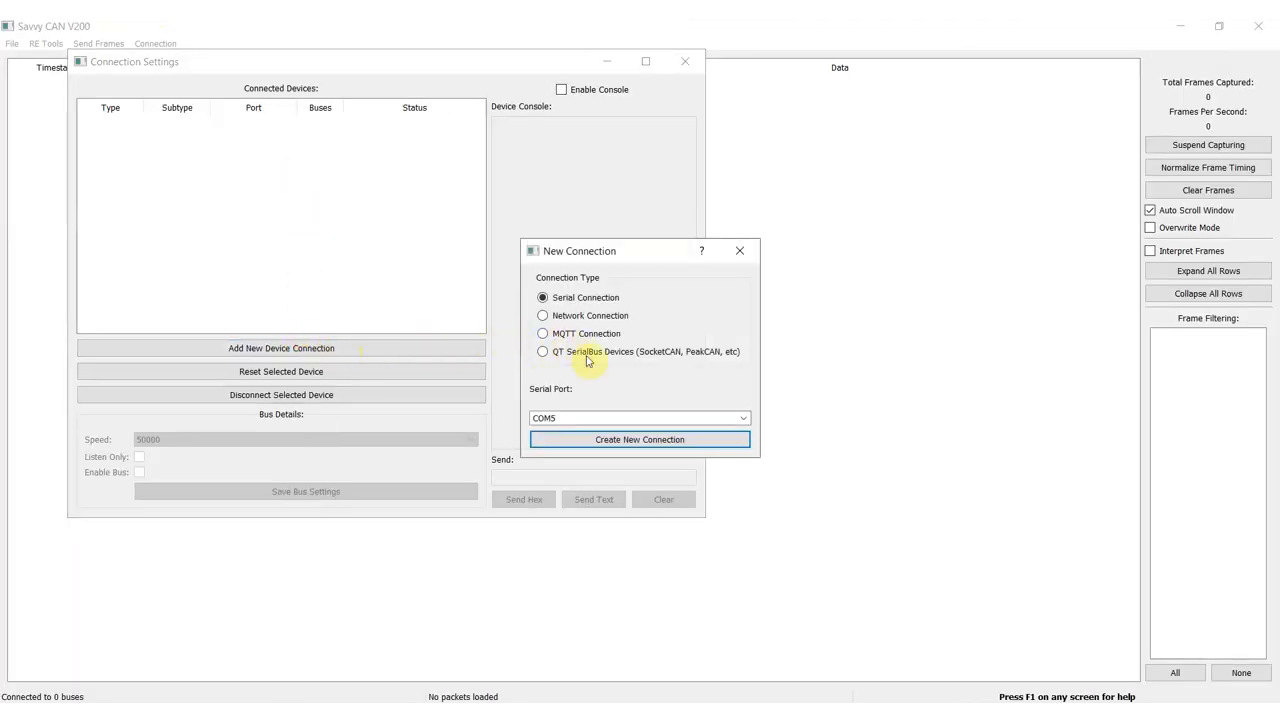
# Choose the QT SerialBus device type so live CAN frames stream into the trace
pyautogui.click(640, 440)
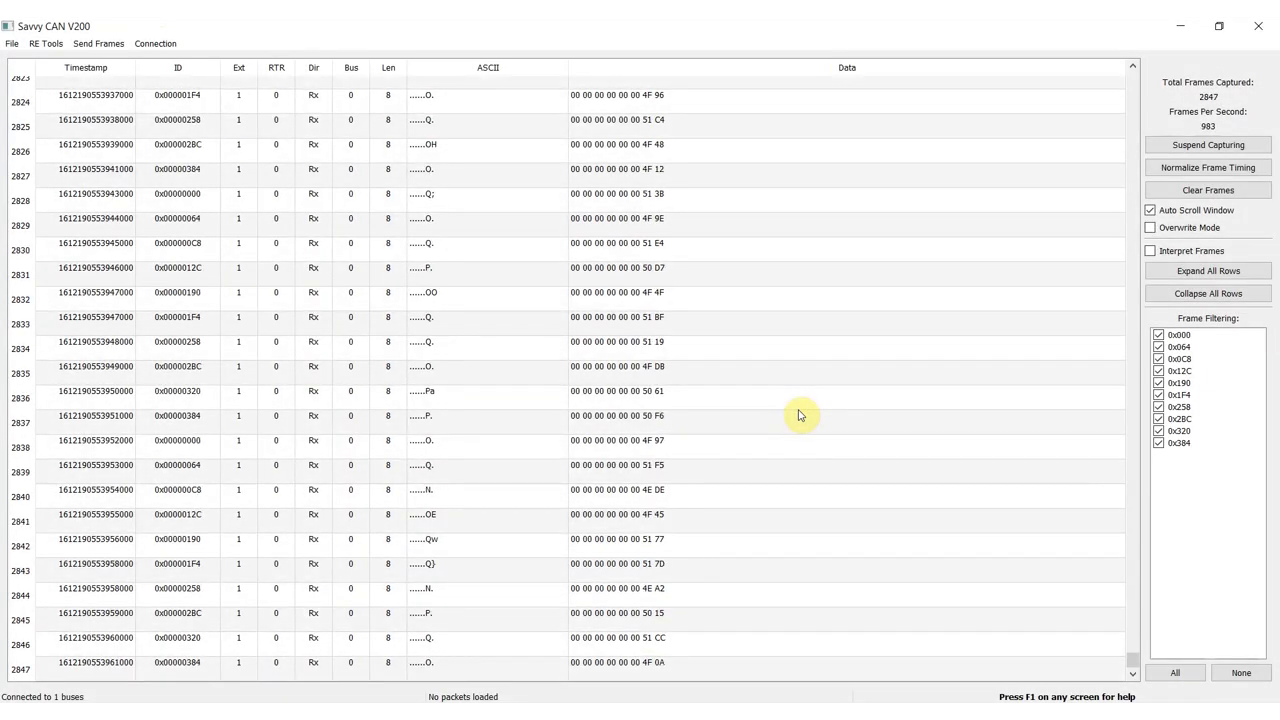
# Enable Overwrite Mode, confirming that captured frames collapse to one row per ID
pyautogui.click(1150, 228)
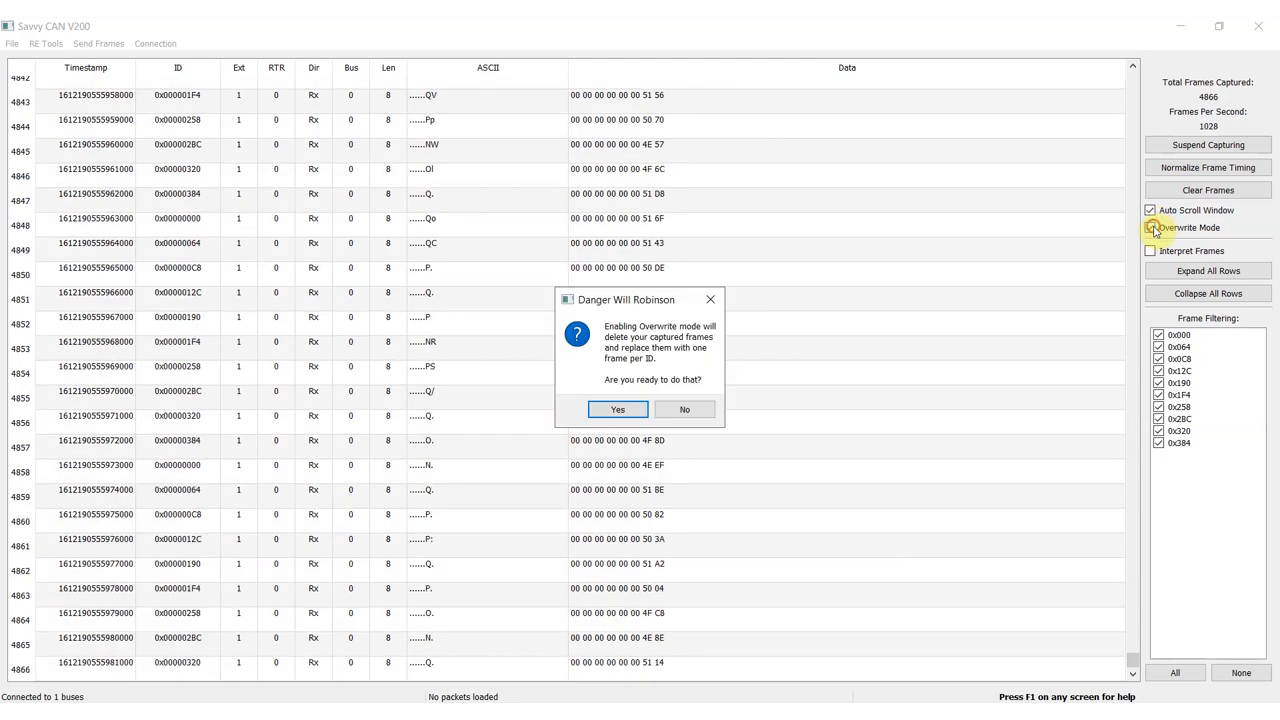
pyautogui.click(616, 408)
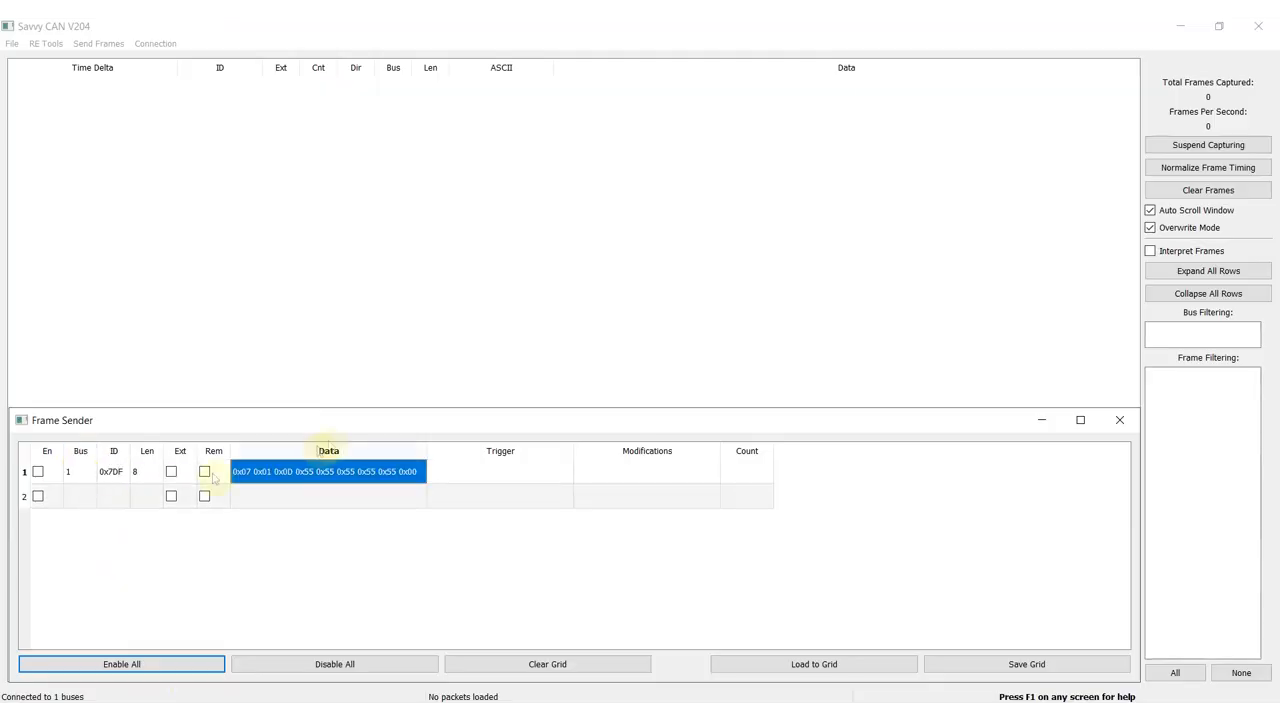
# Enable sending of the 0x7DF frame with the modification d3=d3+1 incrementing byte d3 each send
pyautogui.click(38, 472)
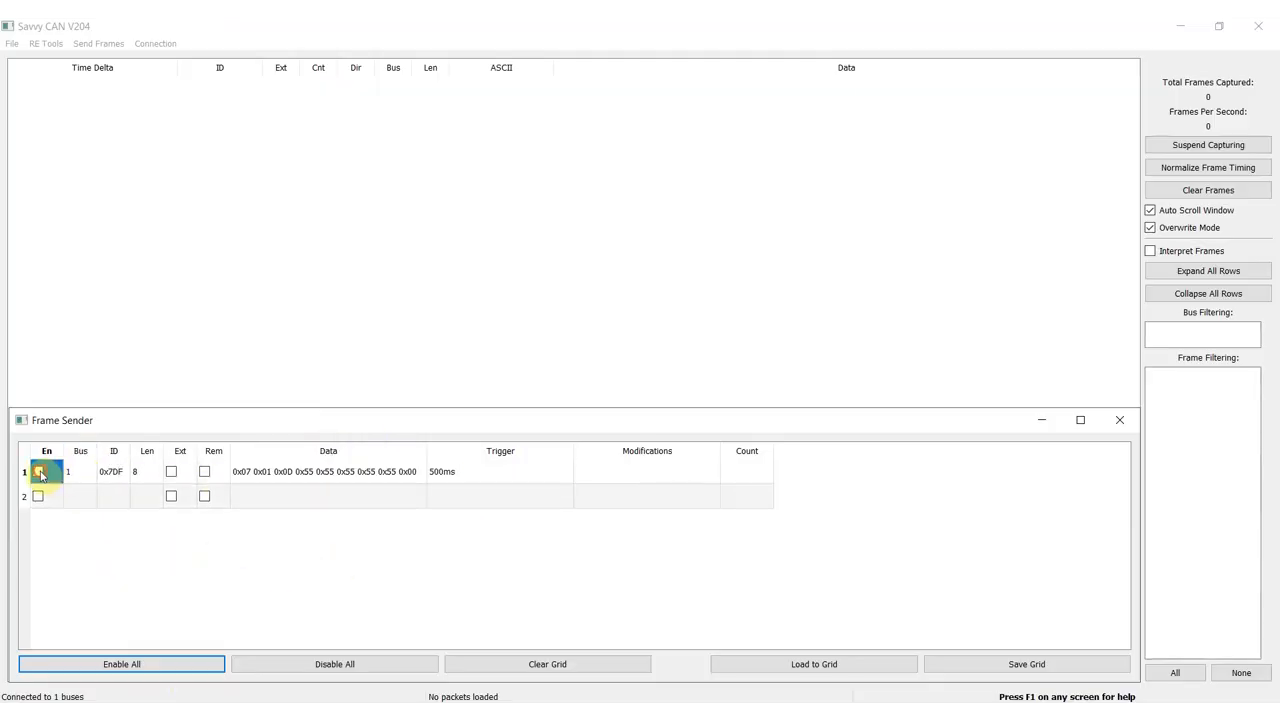
pyautogui.click(38, 472)
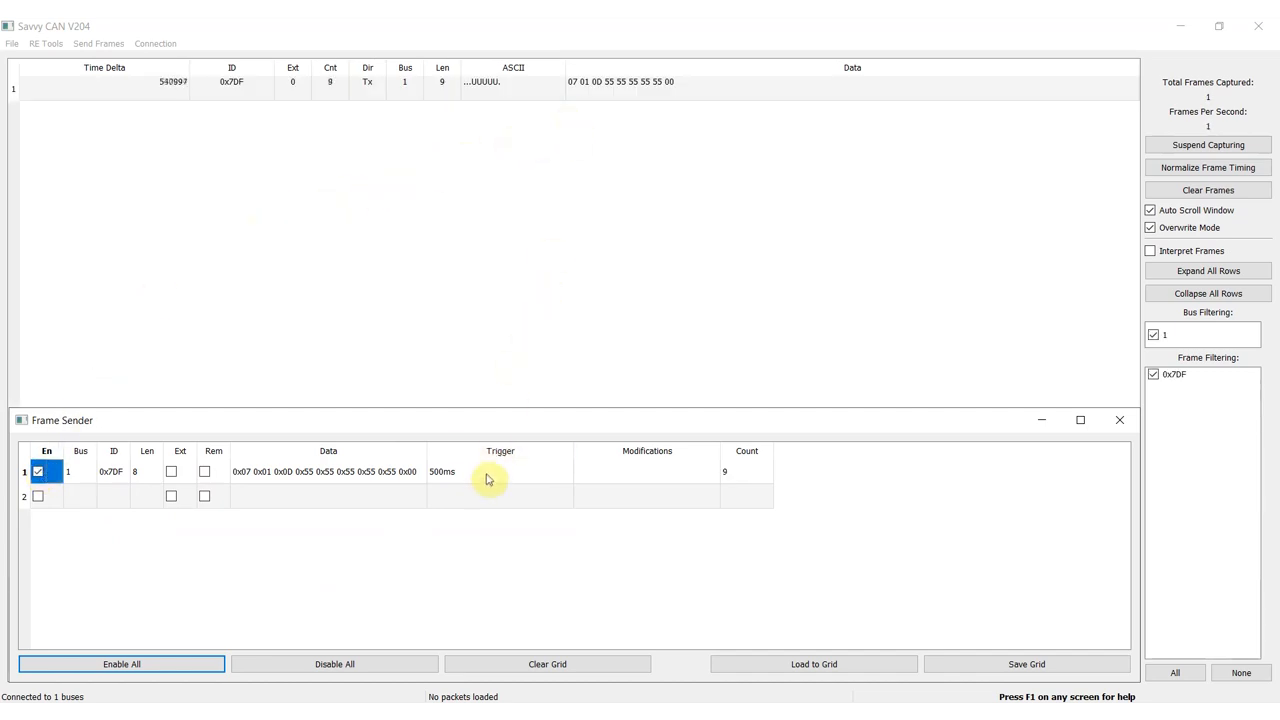
pyautogui.click(648, 472)
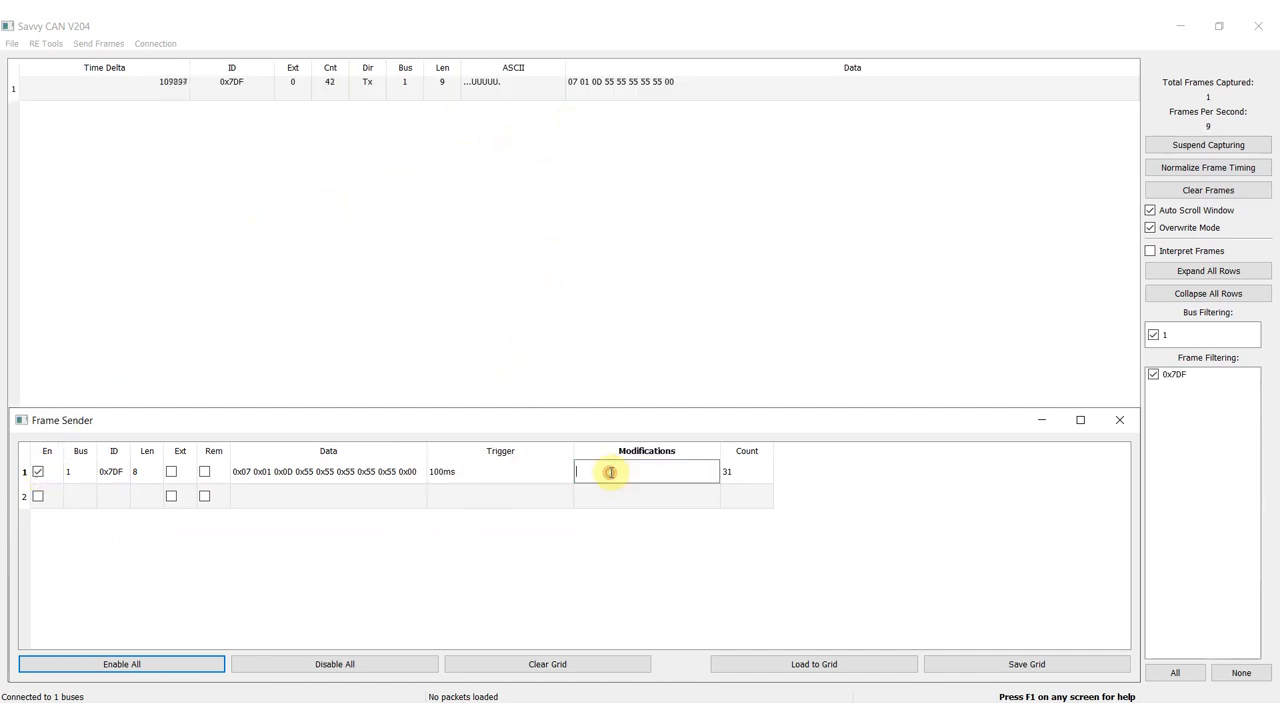
pyautogui.write('d3=d3+1')
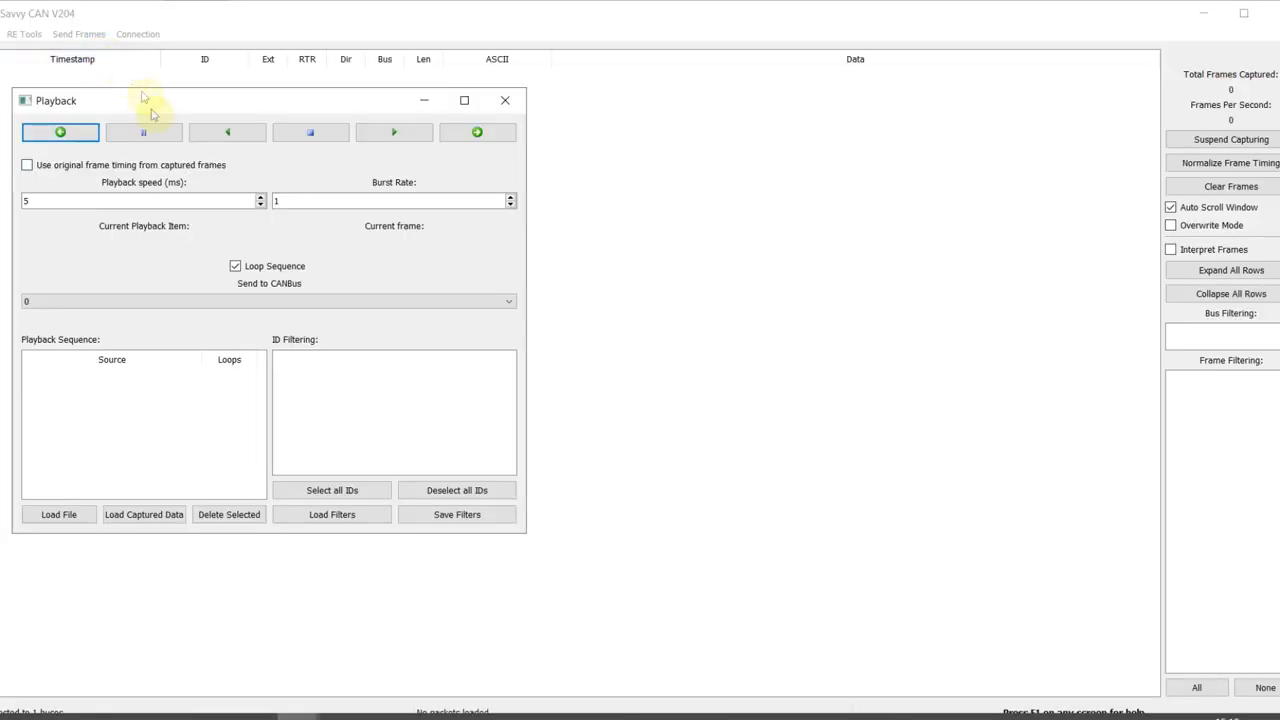
# Queue the captured log in the playback sequence and select the CAN bus to replay onto
pyautogui.click(58, 514)
pyautogui.write('2')
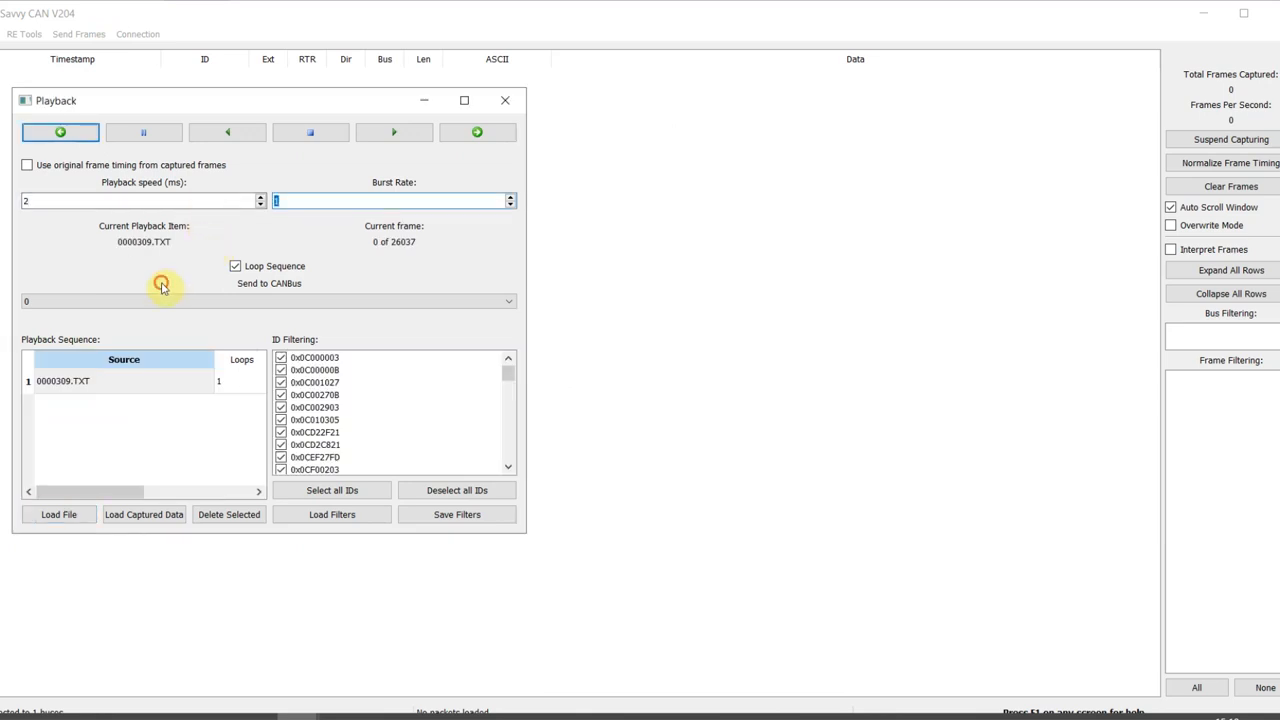
pyautogui.click(392, 132)
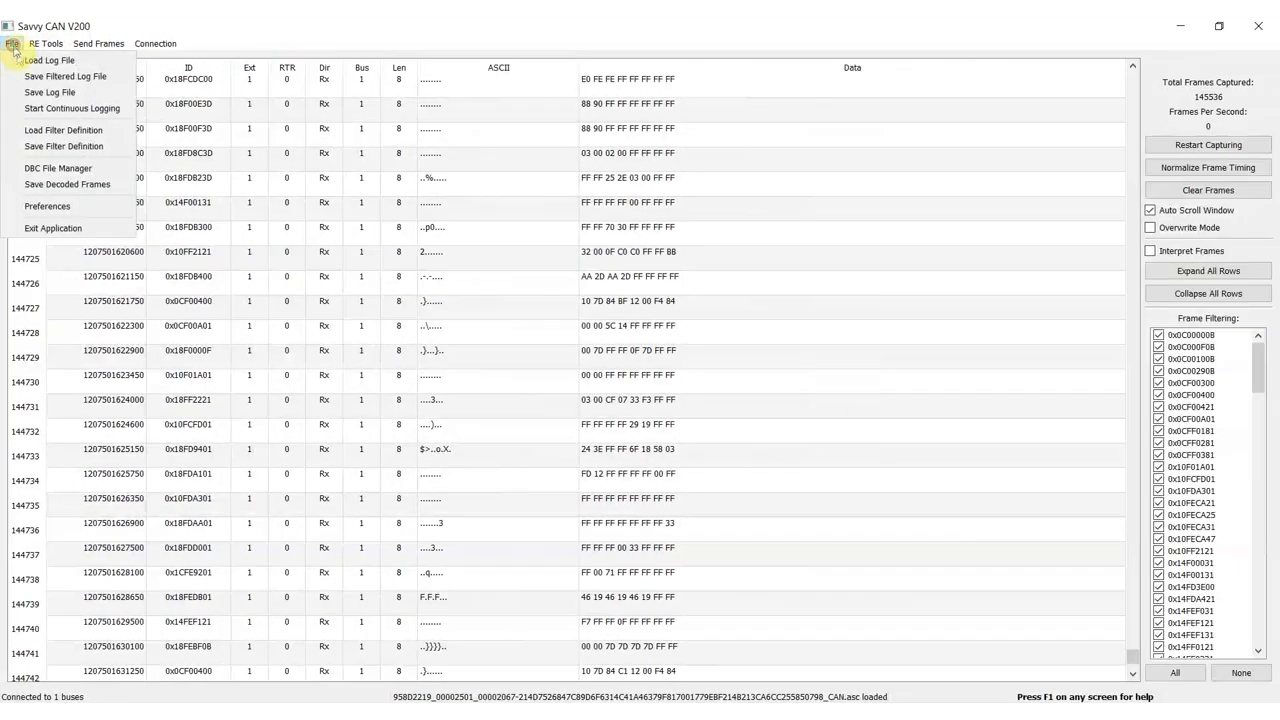
# Load the J1939 DBC in the DBC File Manager with J1939 matching and enable Interpret Frames
pyautogui.click(58, 168)
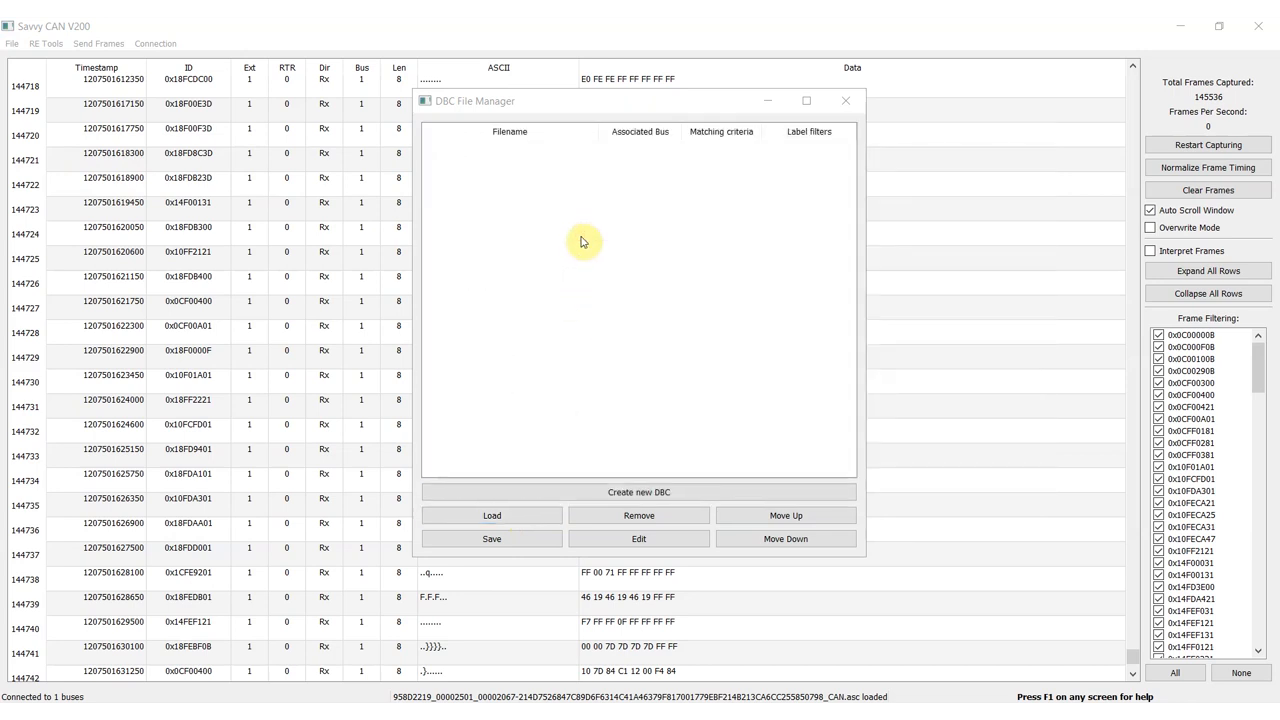
pyautogui.click(764, 152)
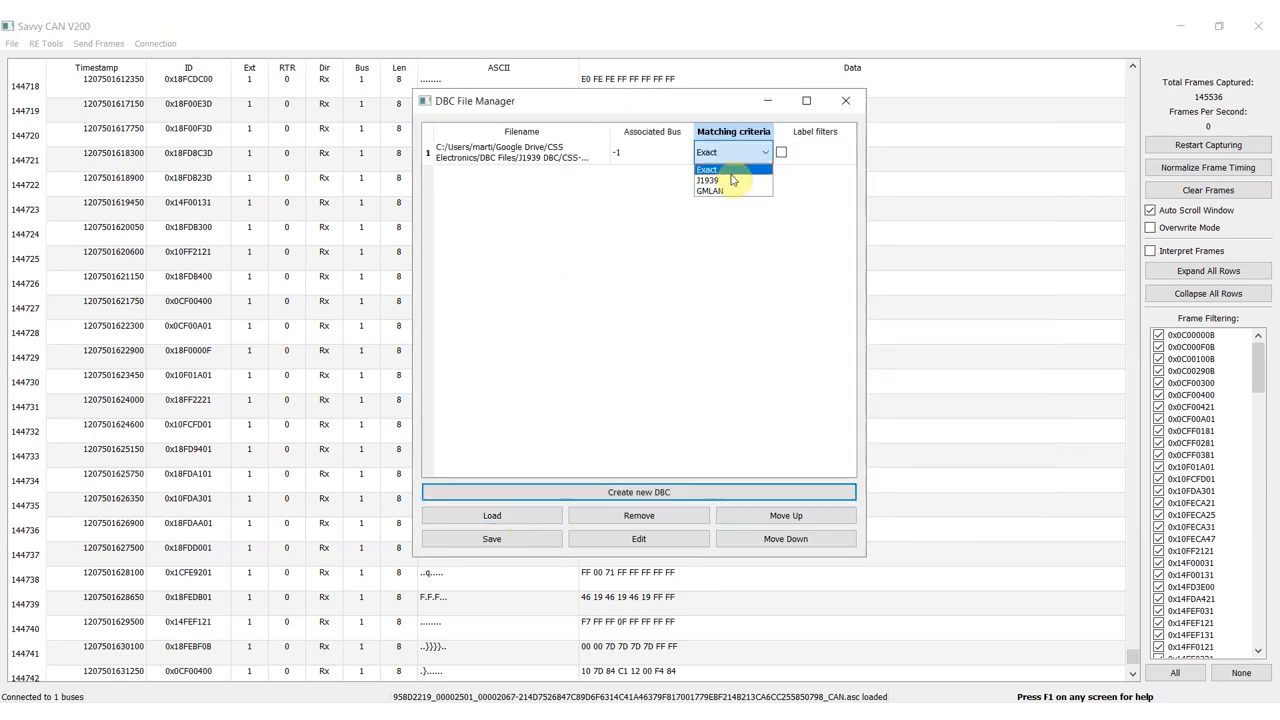
pyautogui.click(708, 180)
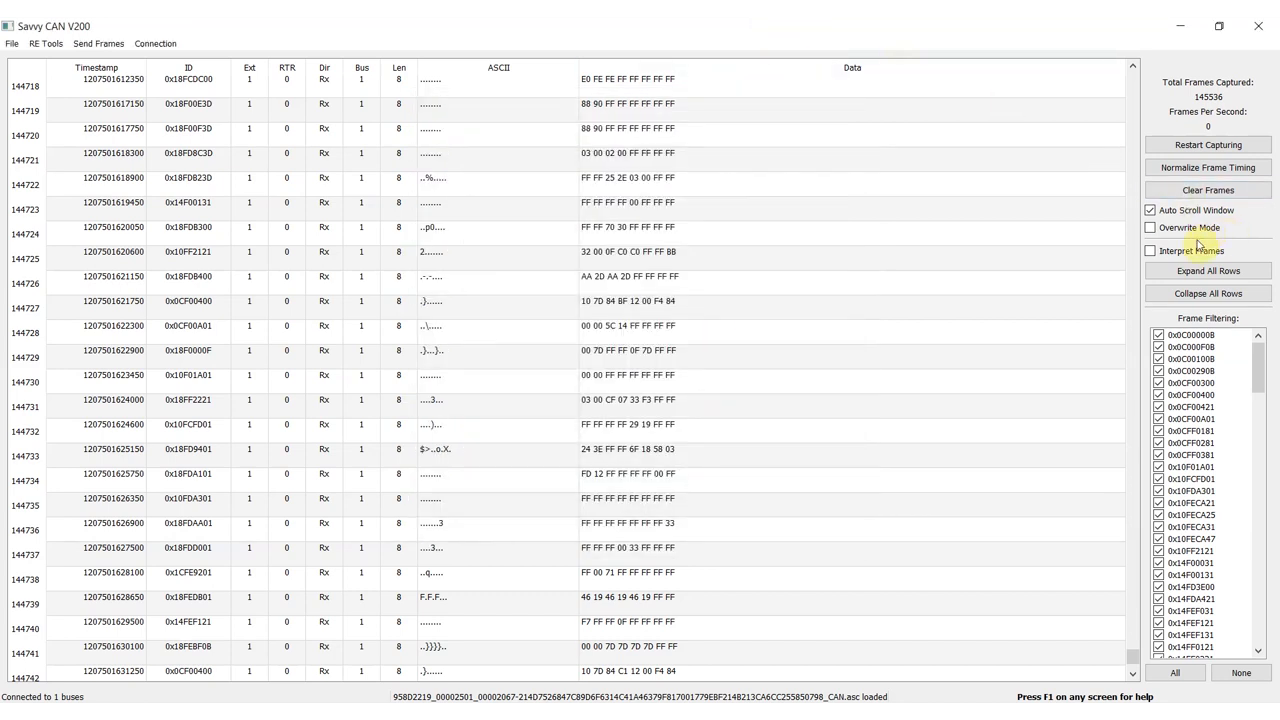
pyautogui.click(1150, 252)
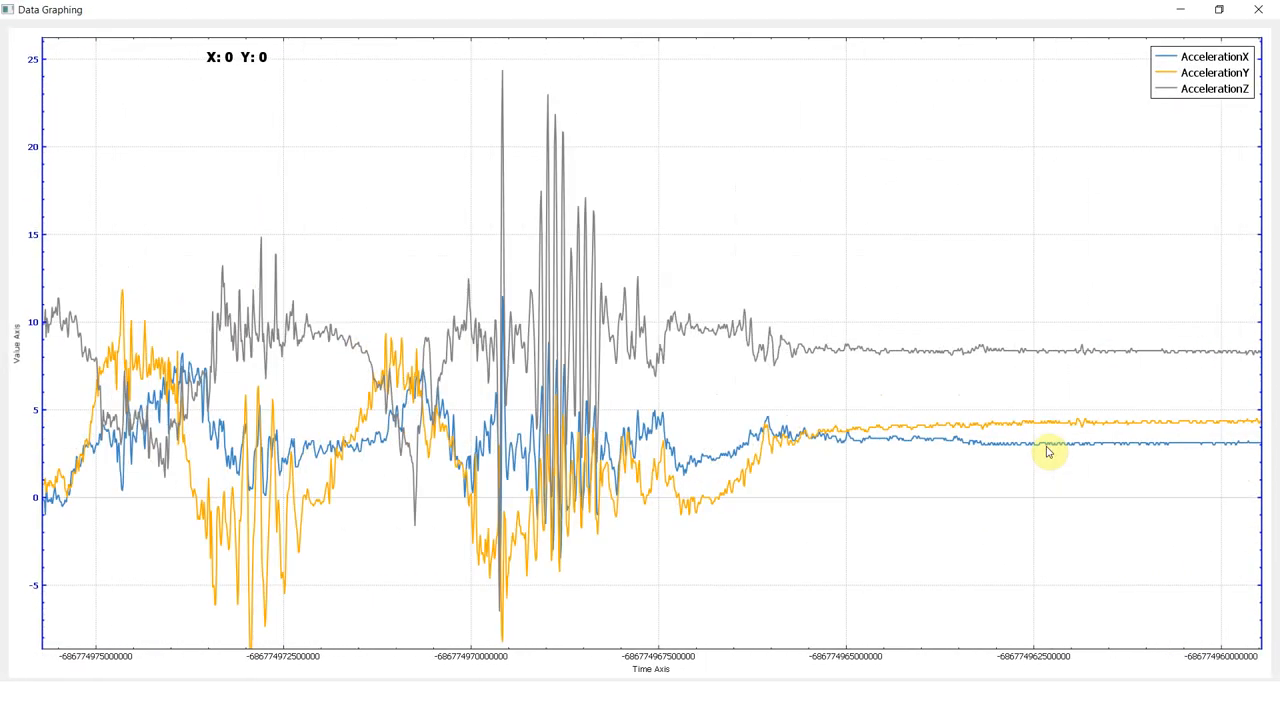
# Add a new graph for gnss_imu AccelerationX and copy that signal's parameters into it
pyautogui.rightClick(1048, 452)
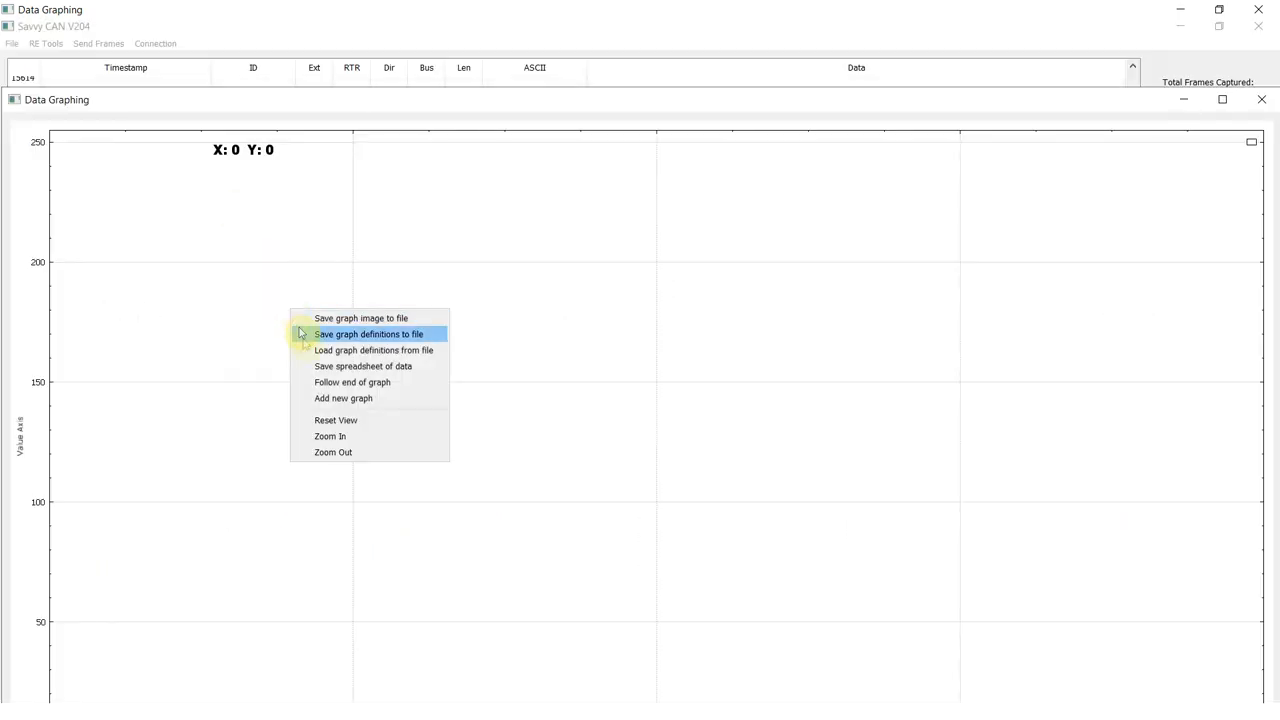
pyautogui.click(344, 398)
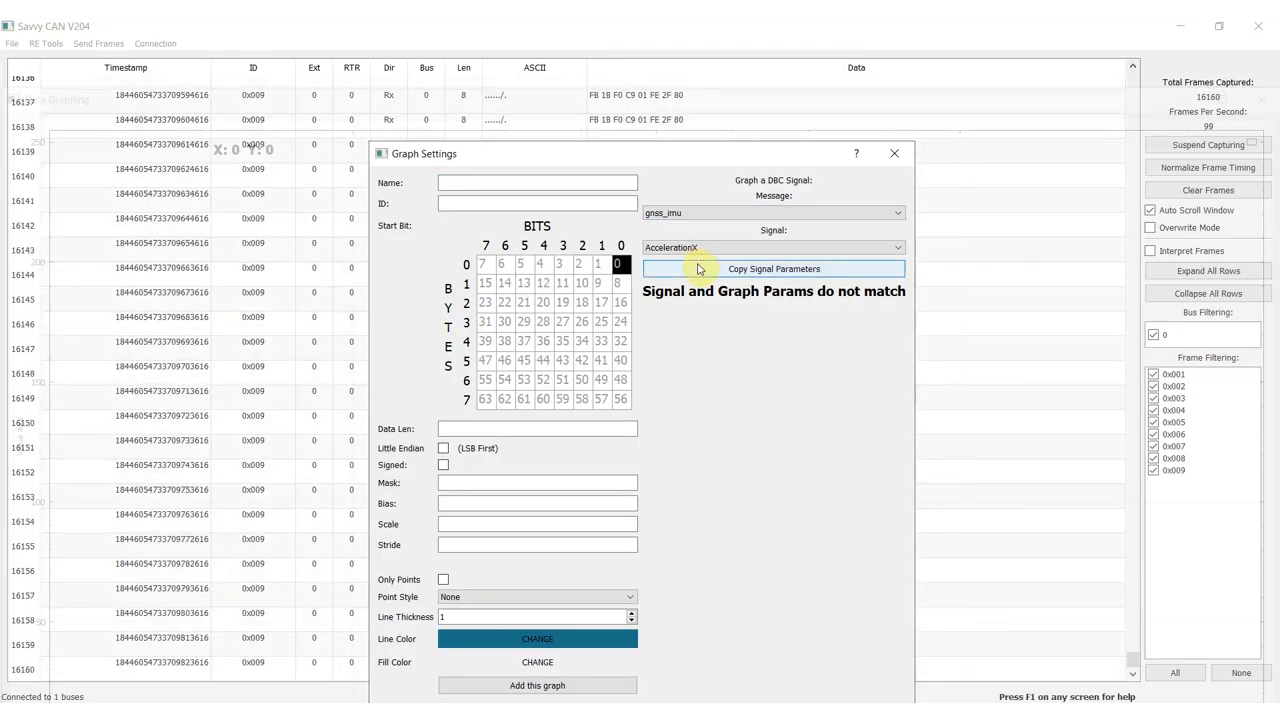
pyautogui.click(536, 684)
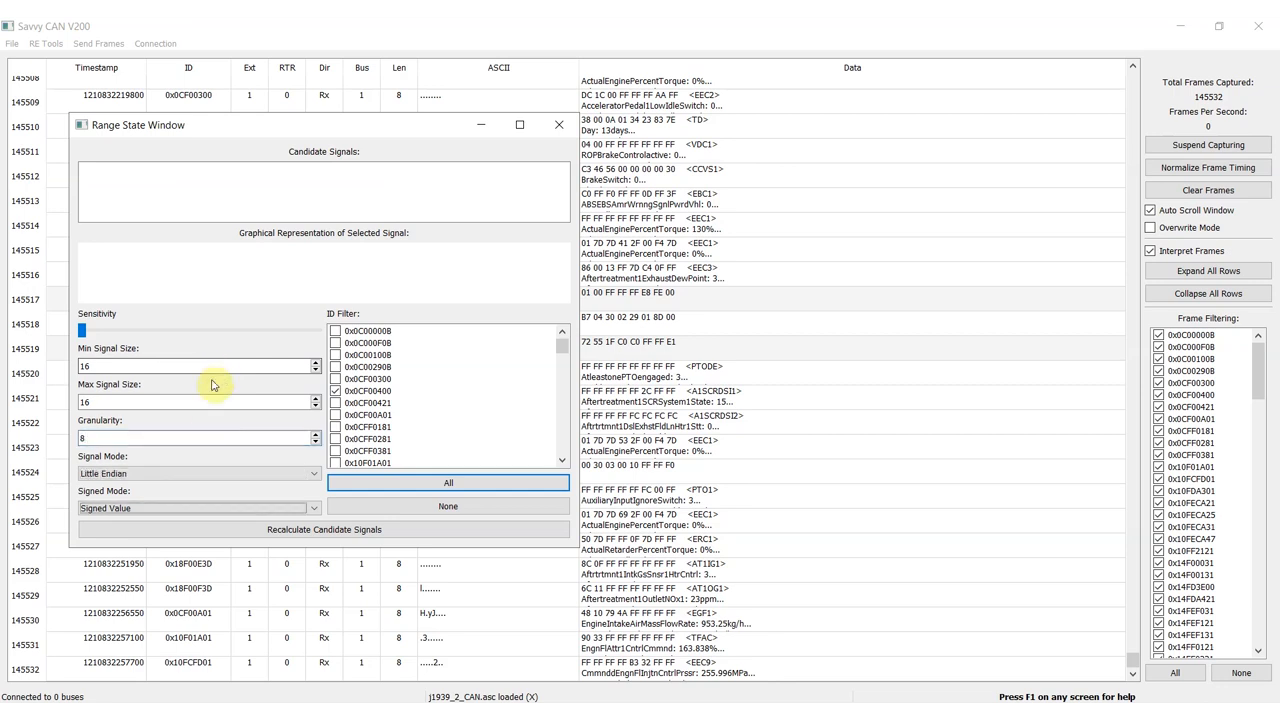
# Recalculate candidate signals as Unsigned Value for ID cf00400 and plot the second and third 16-bit candidates
pyautogui.click(196, 508)
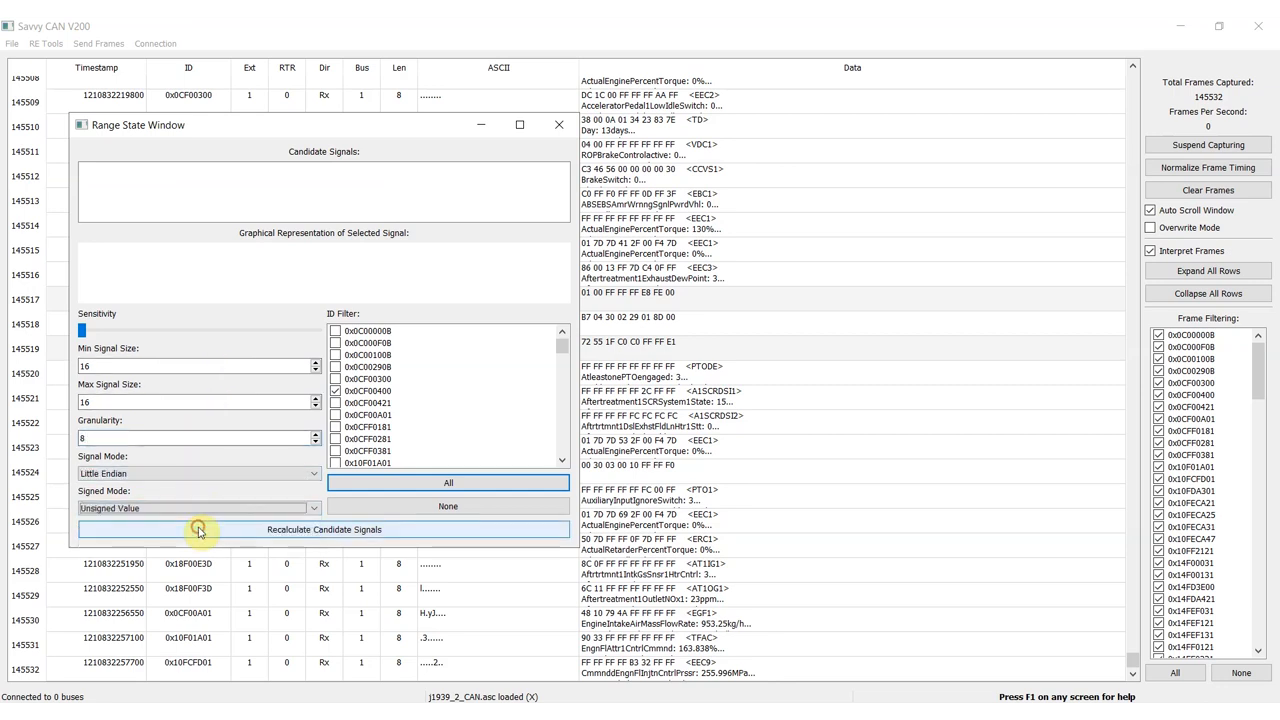
pyautogui.click(324, 528)
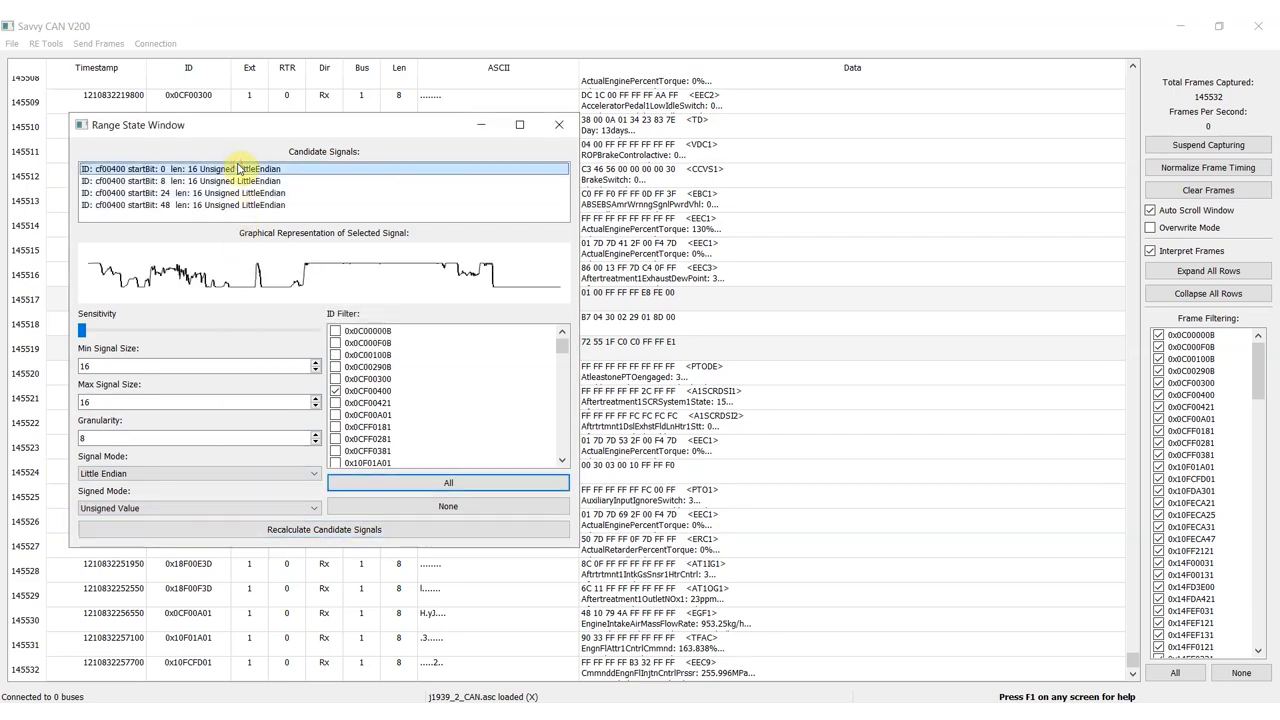
pyautogui.click(180, 192)
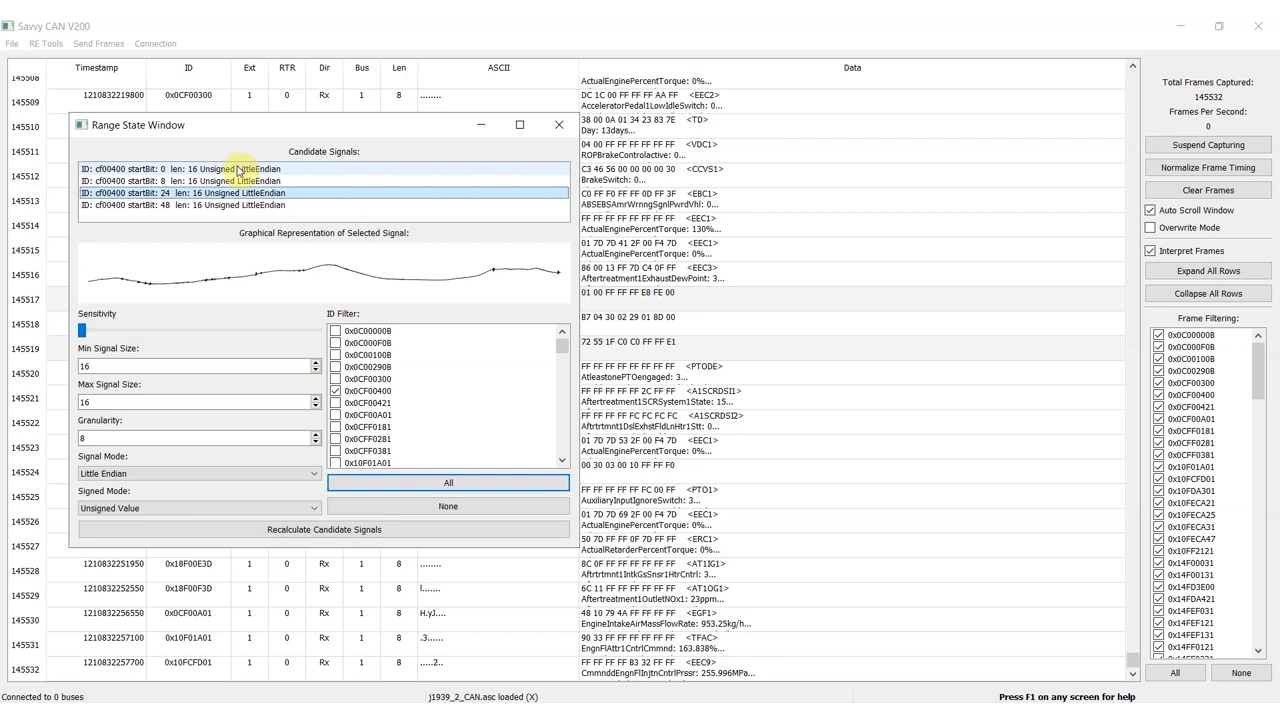
pyautogui.click(236, 192)
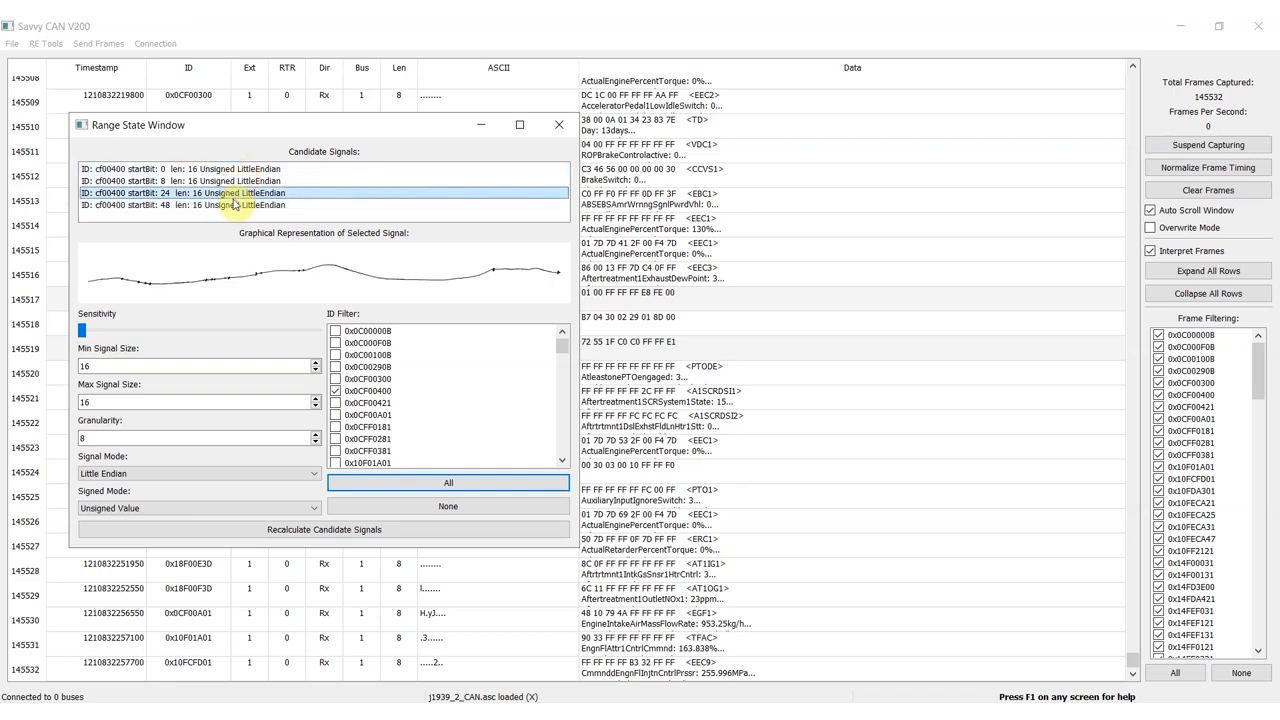
pyautogui.moveTo(88, 230)
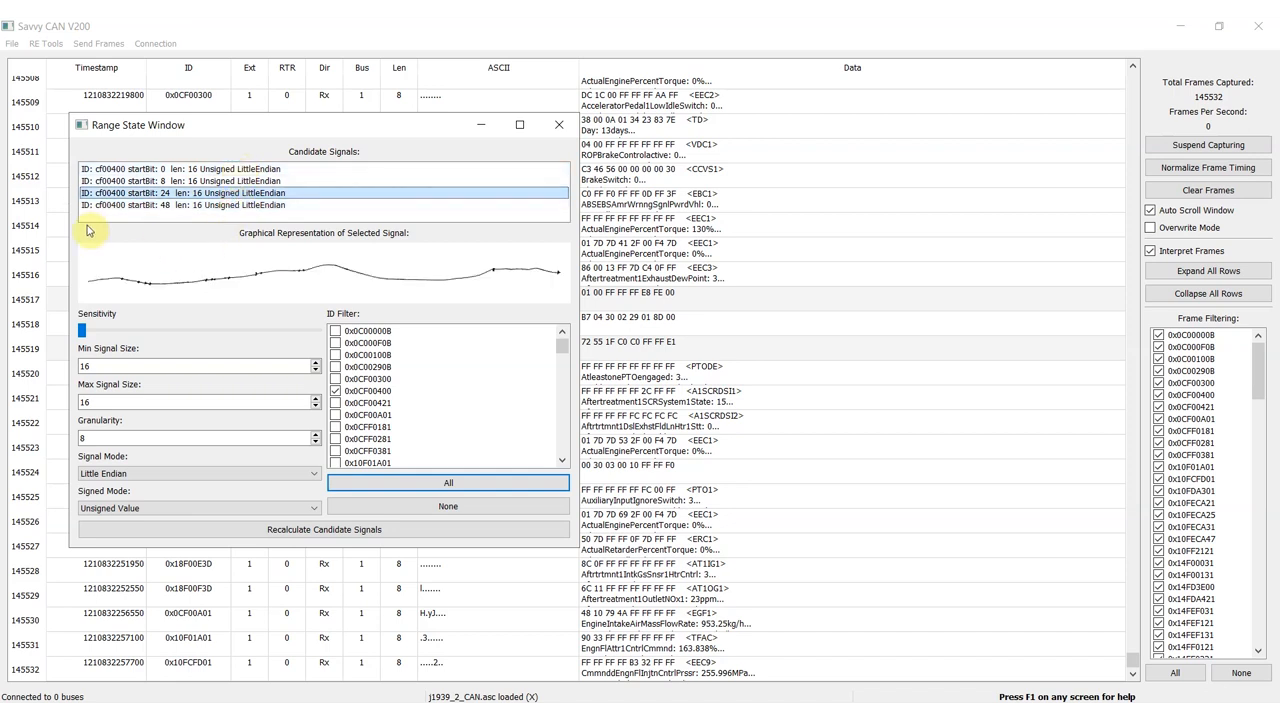
pyautogui.moveTo(416, 288)
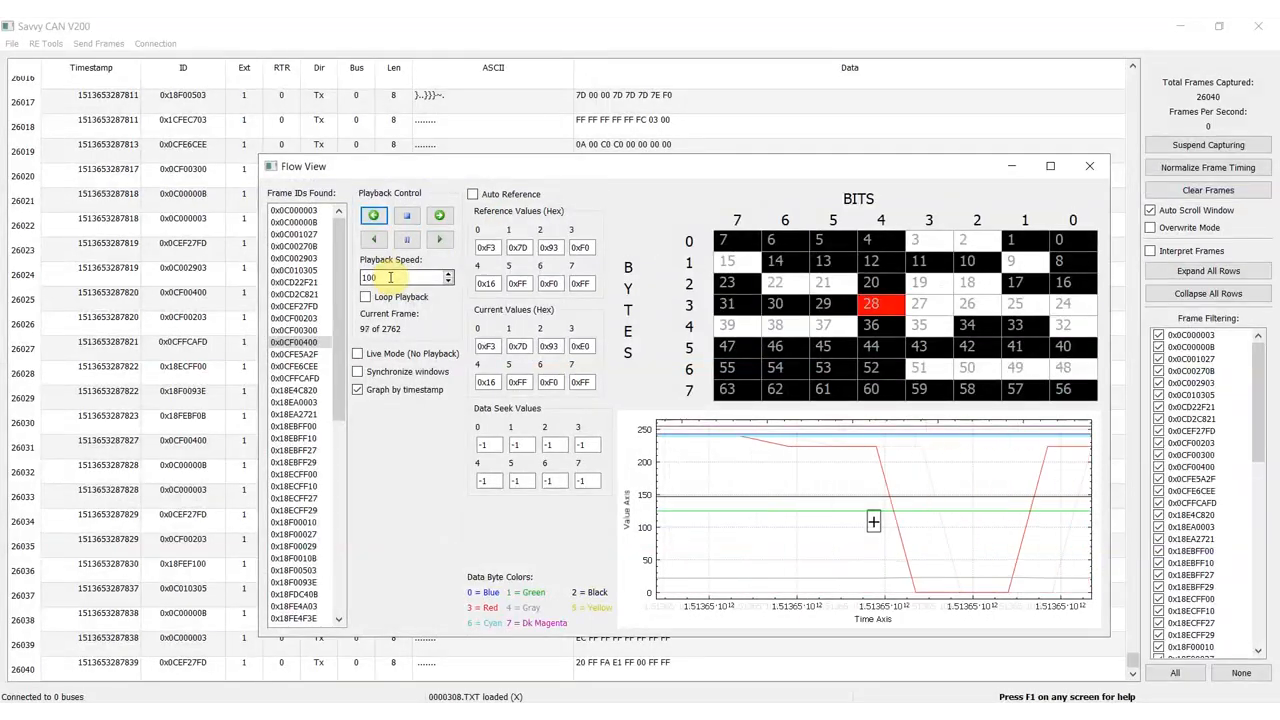
# Edit the Flow View's Playback Speed value
pyautogui.click(472, 194)
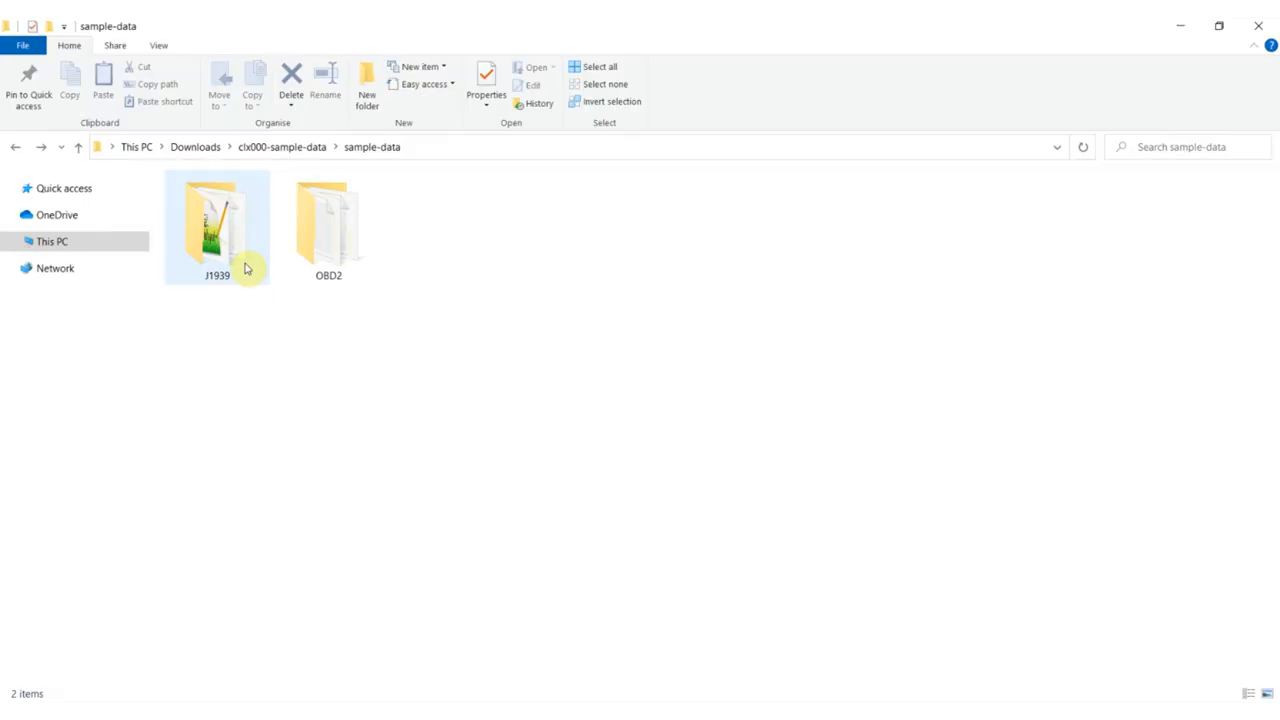
# Enter the J1939 sample folder and scroll through the 0000310.TXT log's timestamped frames in Notepad
pyautogui.doubleClick(216, 224)
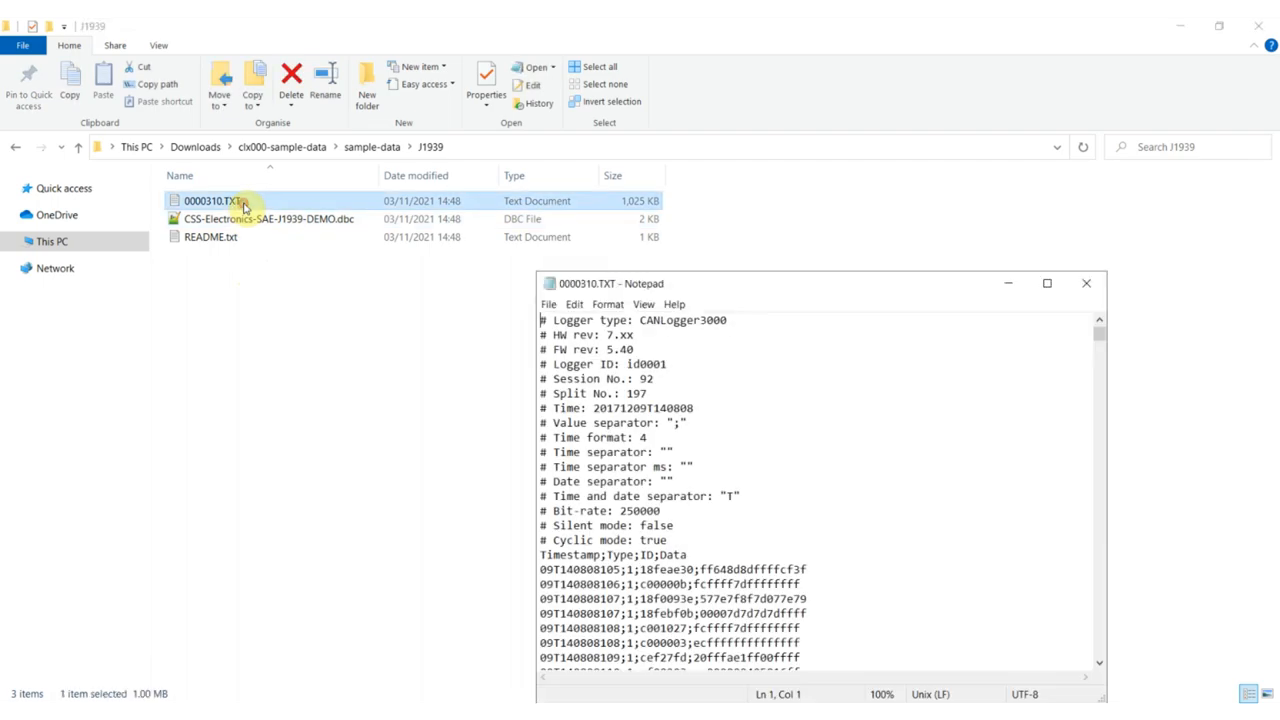
pyautogui.scroll(-3)
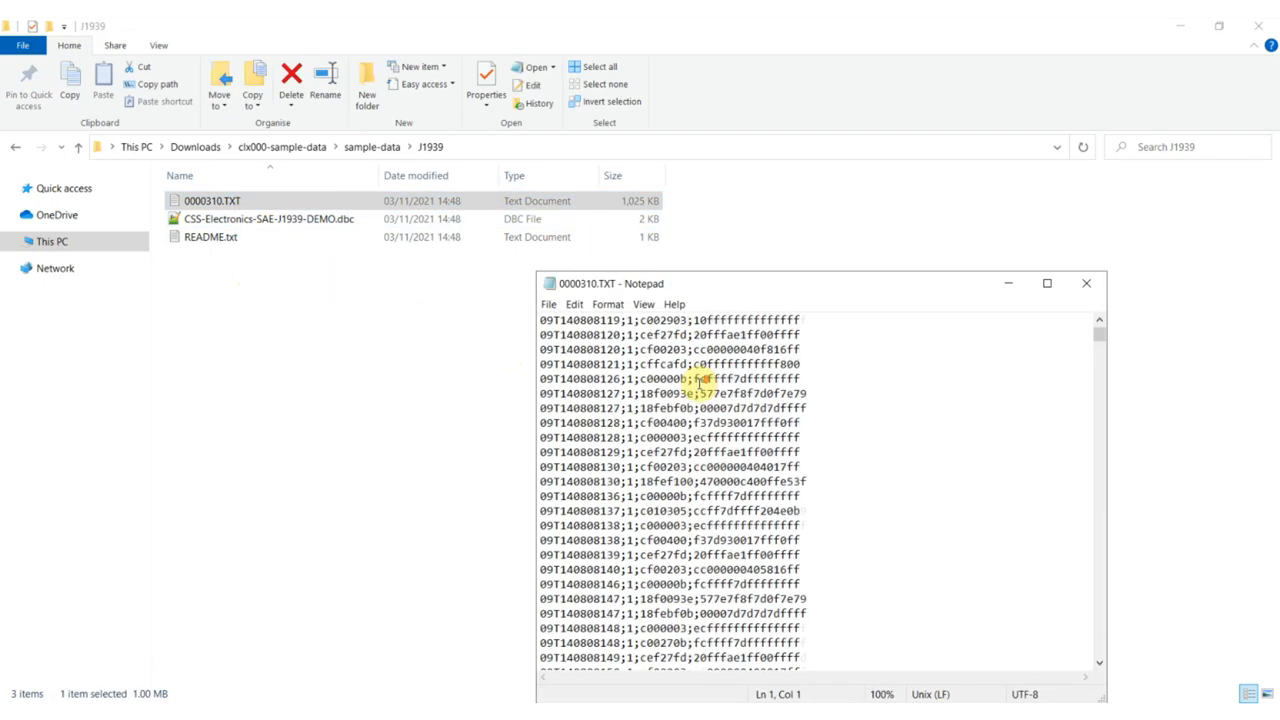
pyautogui.scroll(-3)
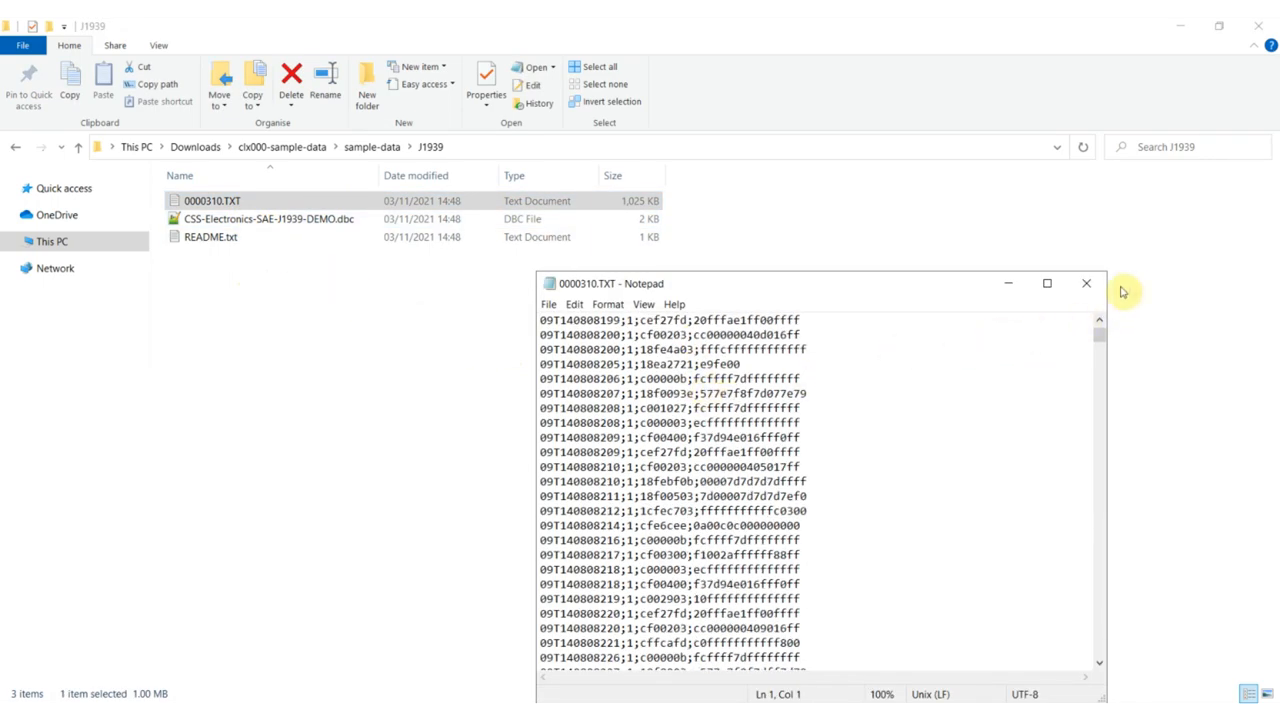